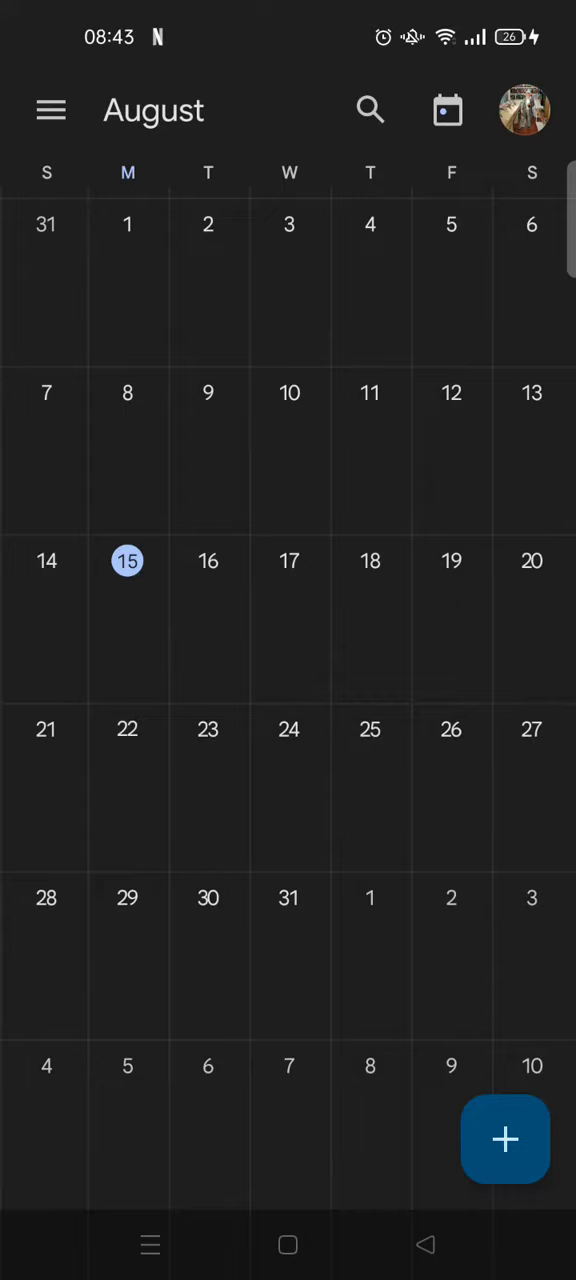
Step: Open the navigation drawer listing calendar views and the account's calendars
left_click(50, 110)
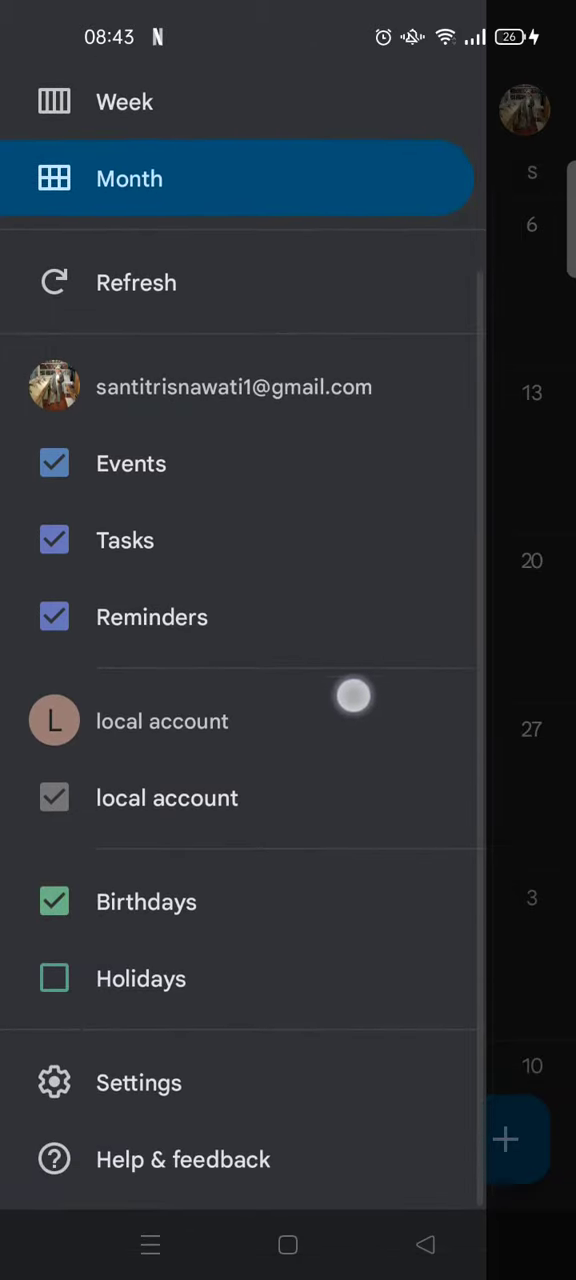
Step: Tick the Holidays calendar so Indonesian Independence Day appears on August 17
scroll("down", 3)
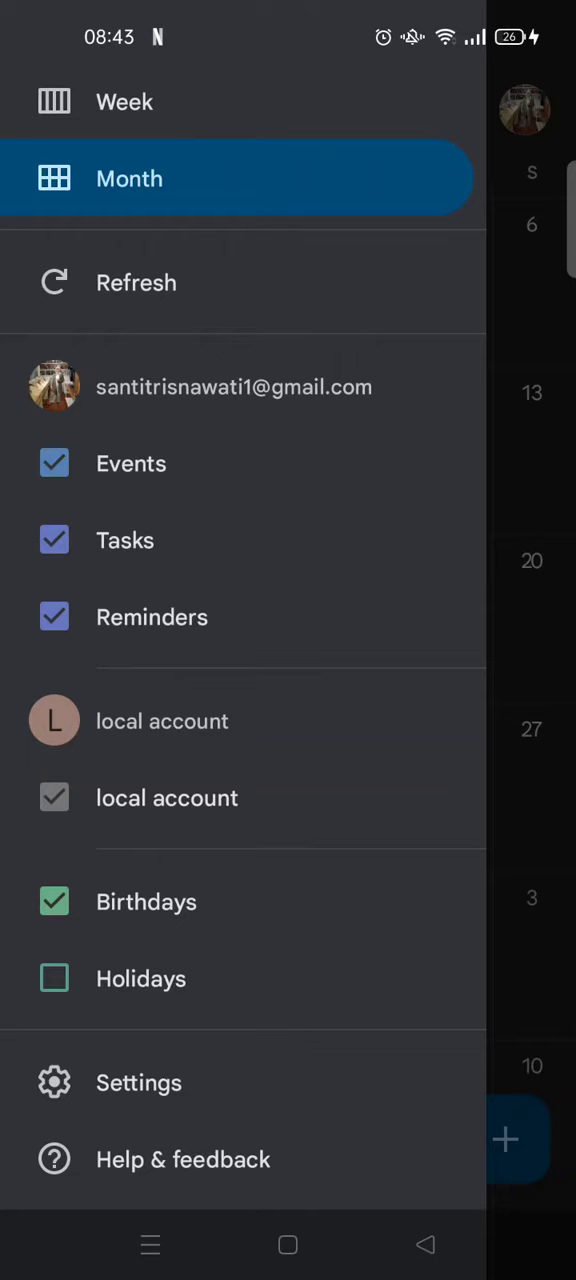
left_click(54, 978)
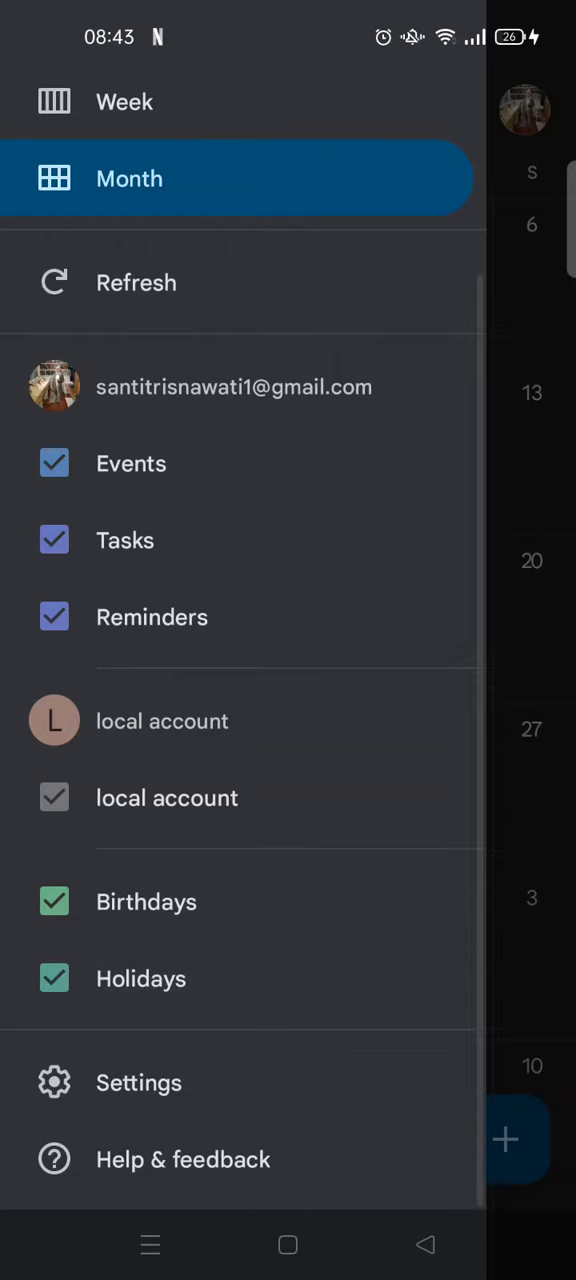
left_click(136, 282)
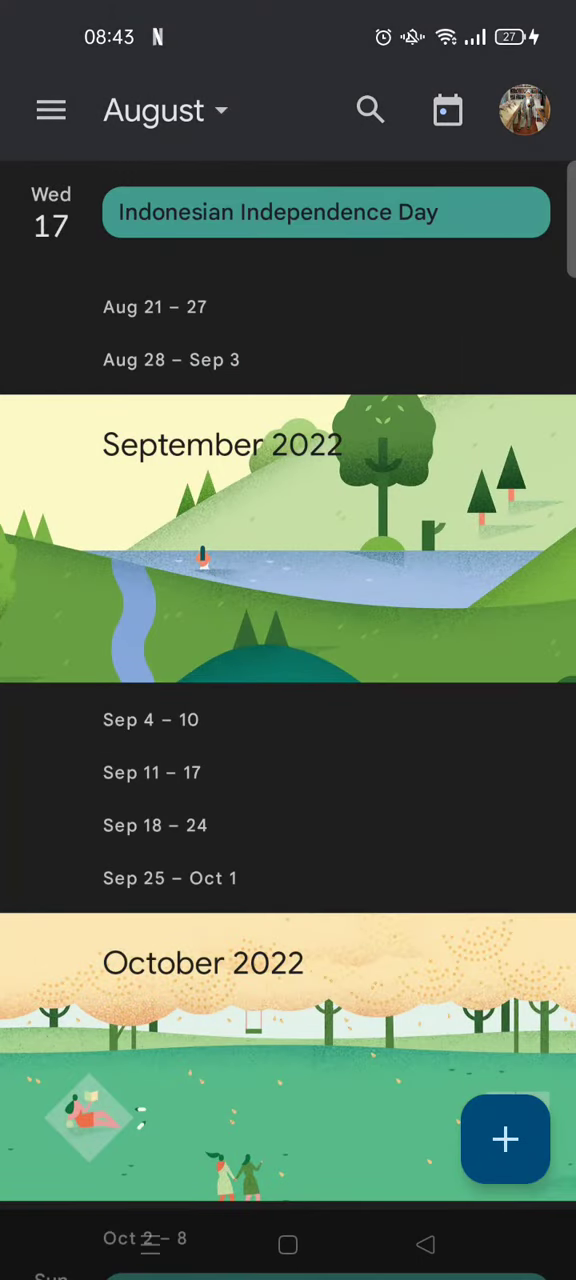
Step: Show November in month view and open the Father's Day holiday on the 12th
left_click(164, 110)
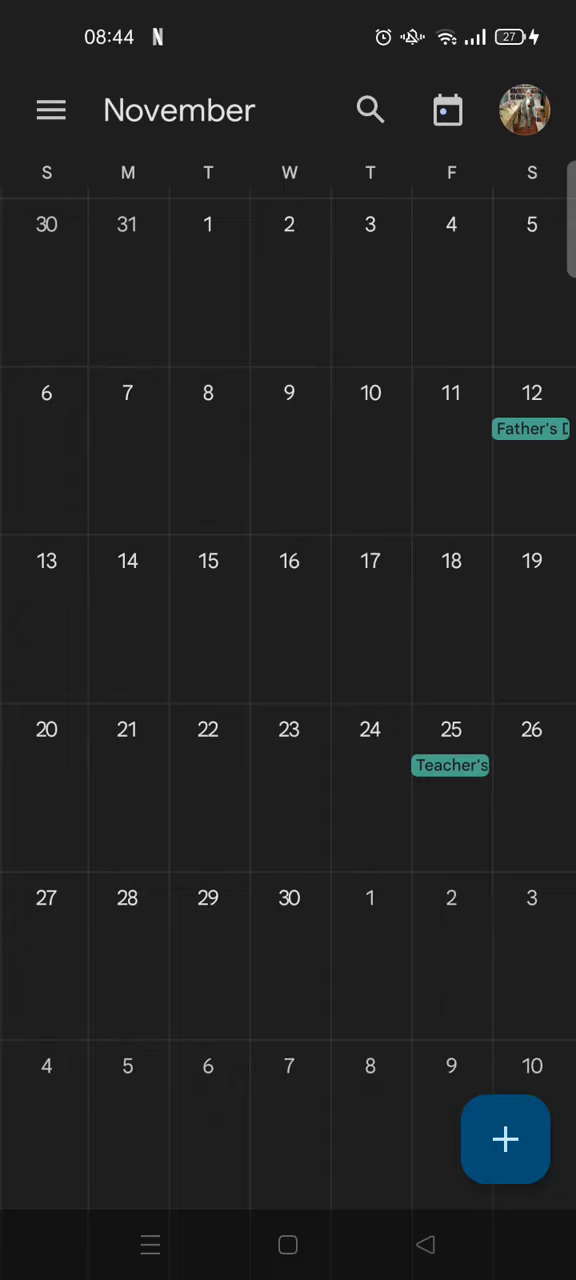
left_click(528, 448)
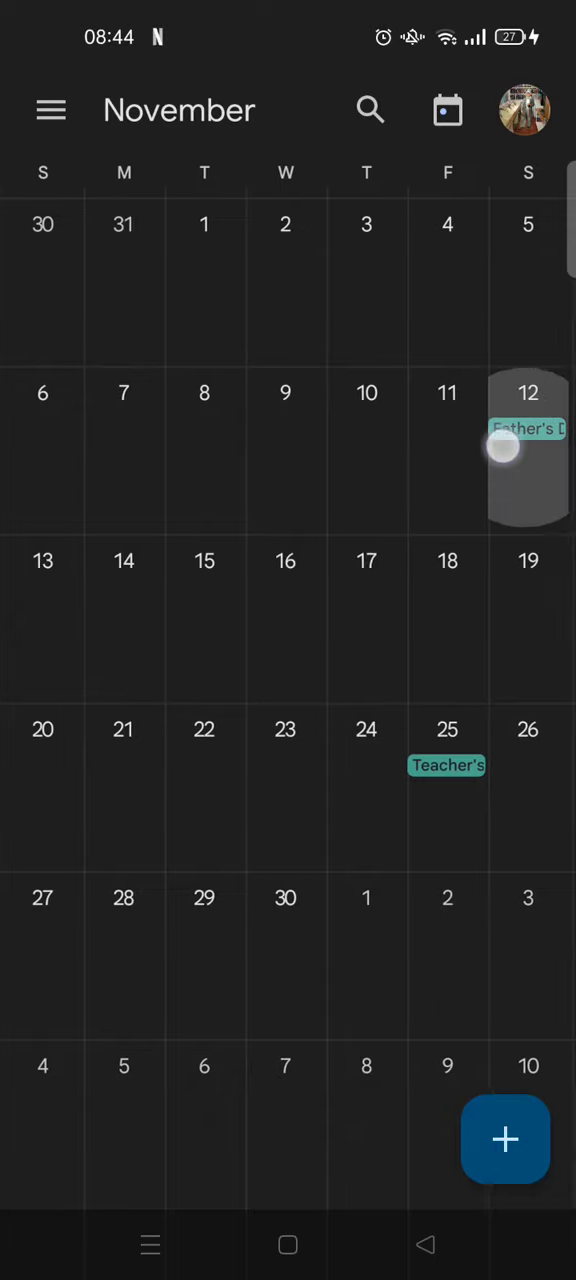